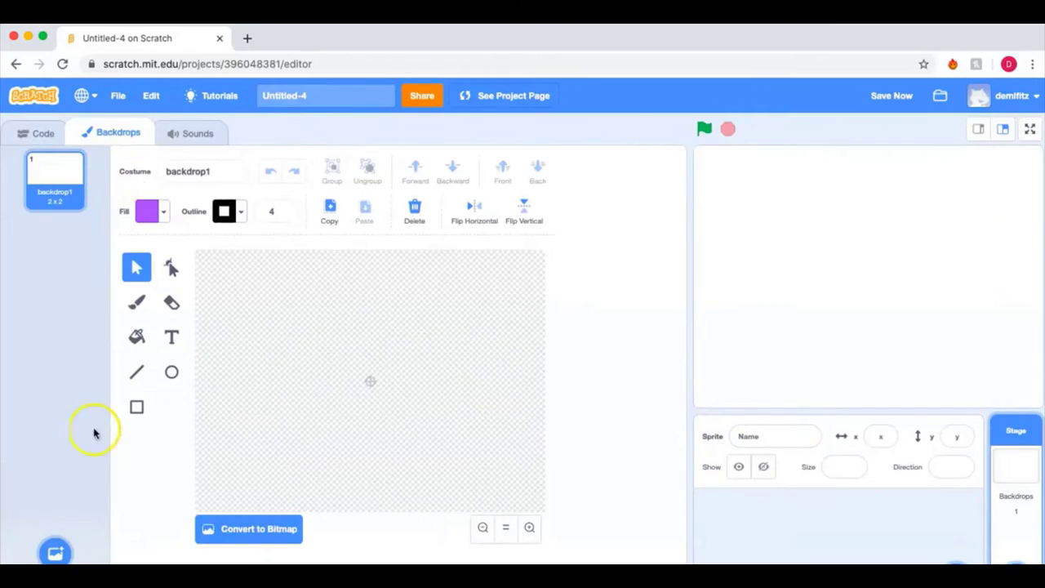
mouse_move(56, 524)
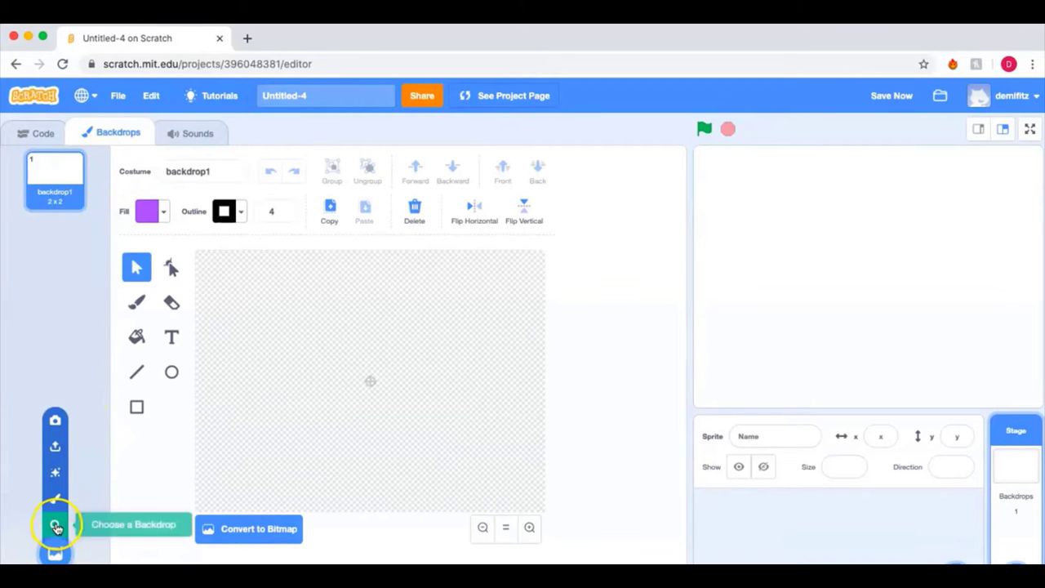
Bring up the backdrop library and filter it to the Indoors category
click(56, 524)
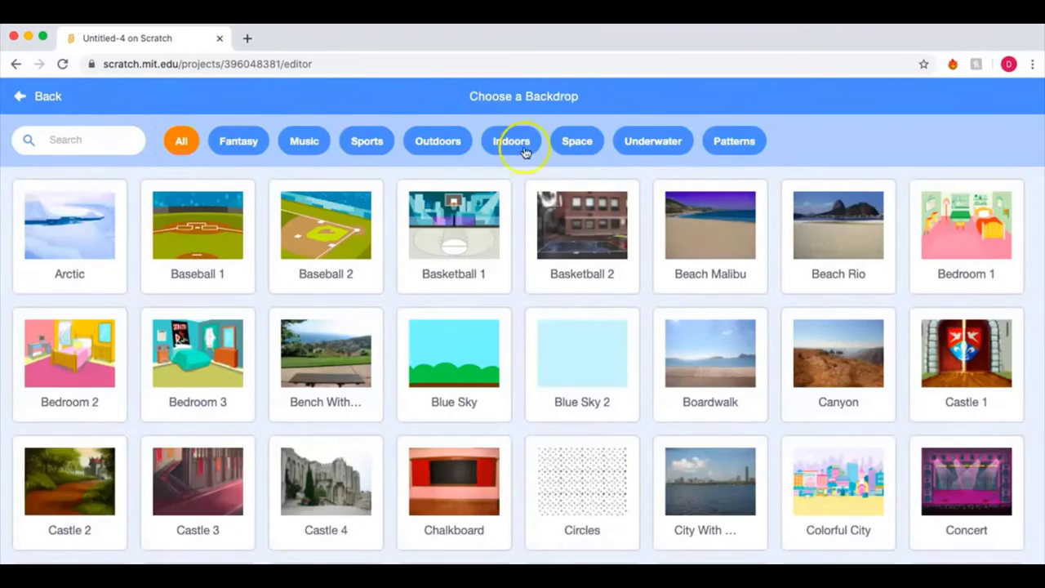
click(365, 141)
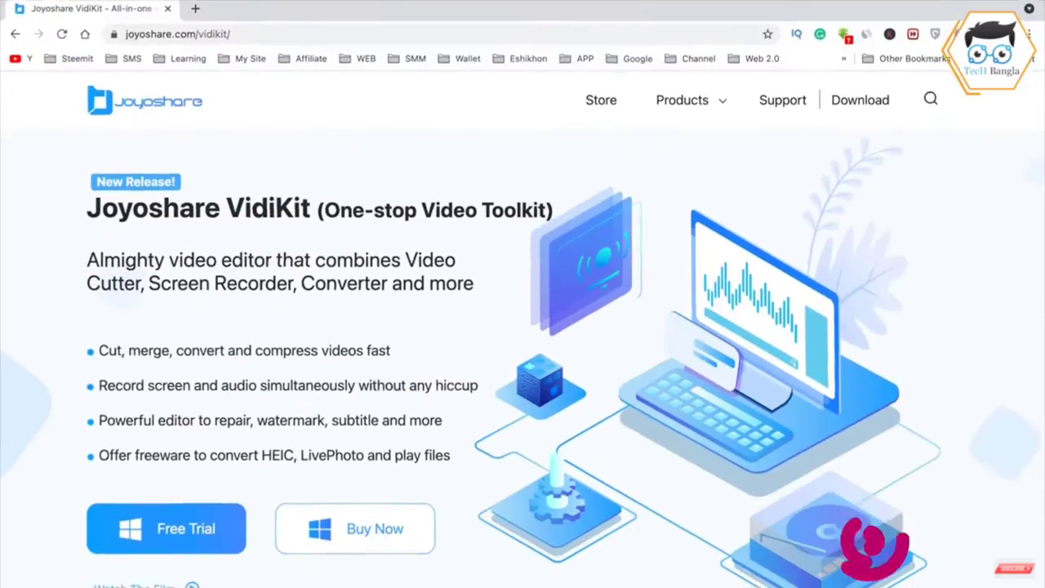
scroll(down, 3)
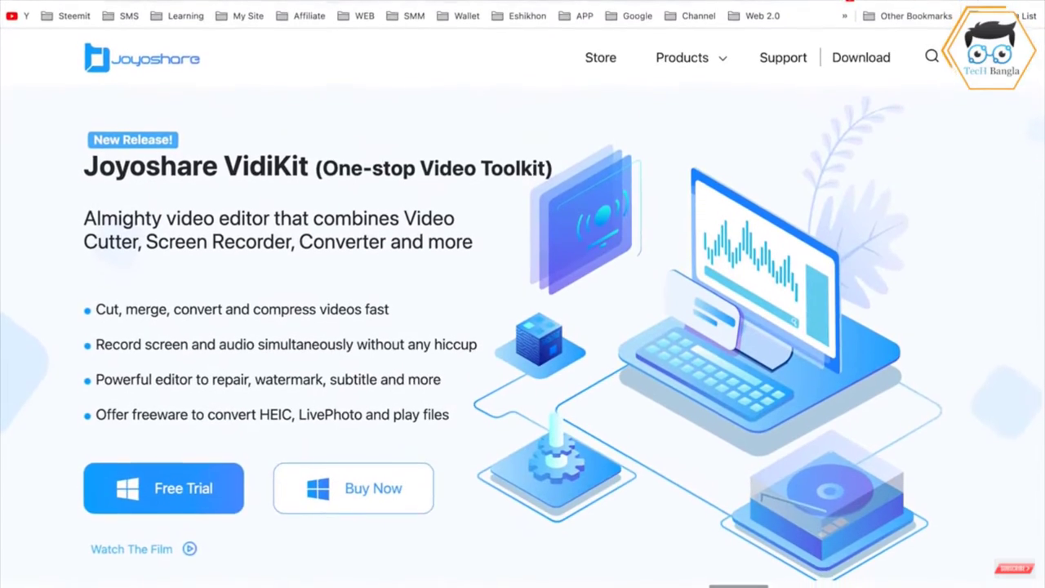
scroll(down, 3)
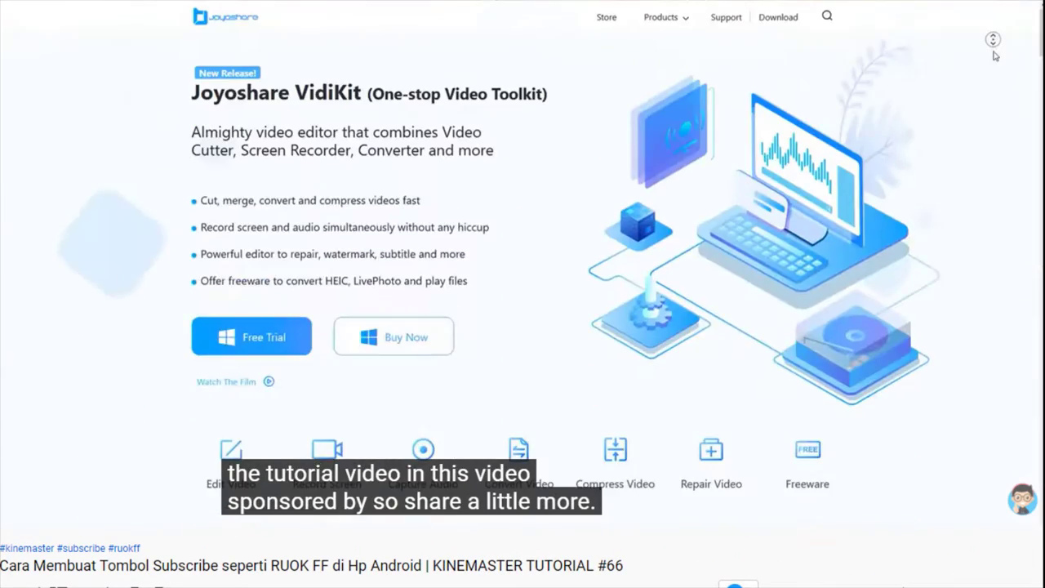
scroll(down, 3)
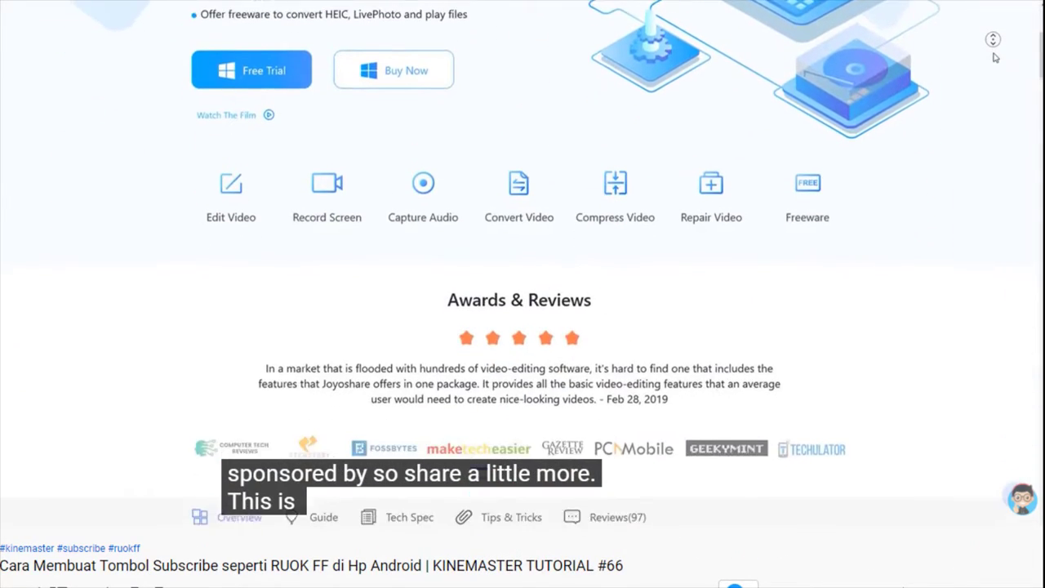
scroll(down, 3)
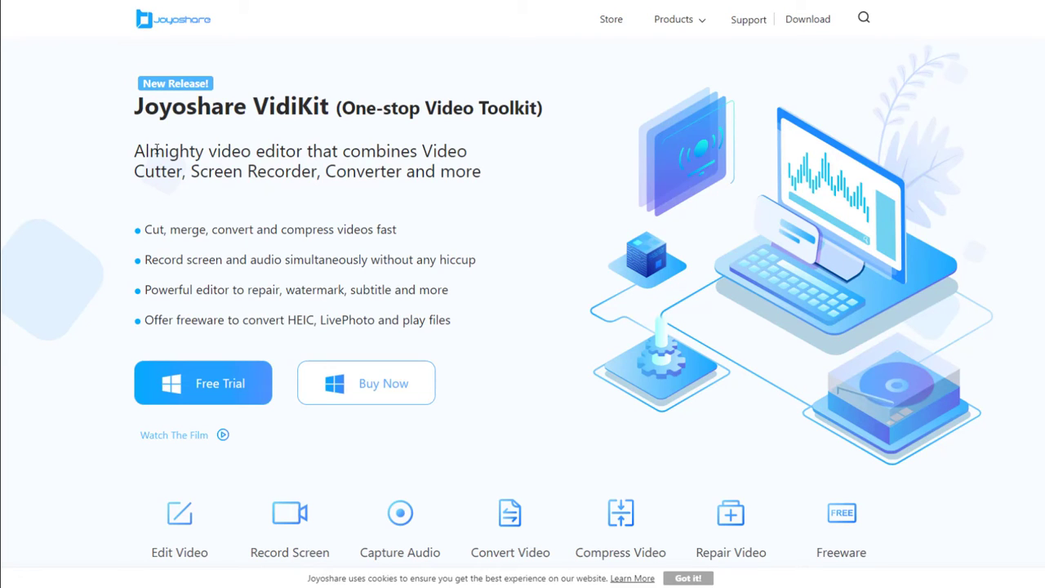
drag(134, 150, 421, 150)
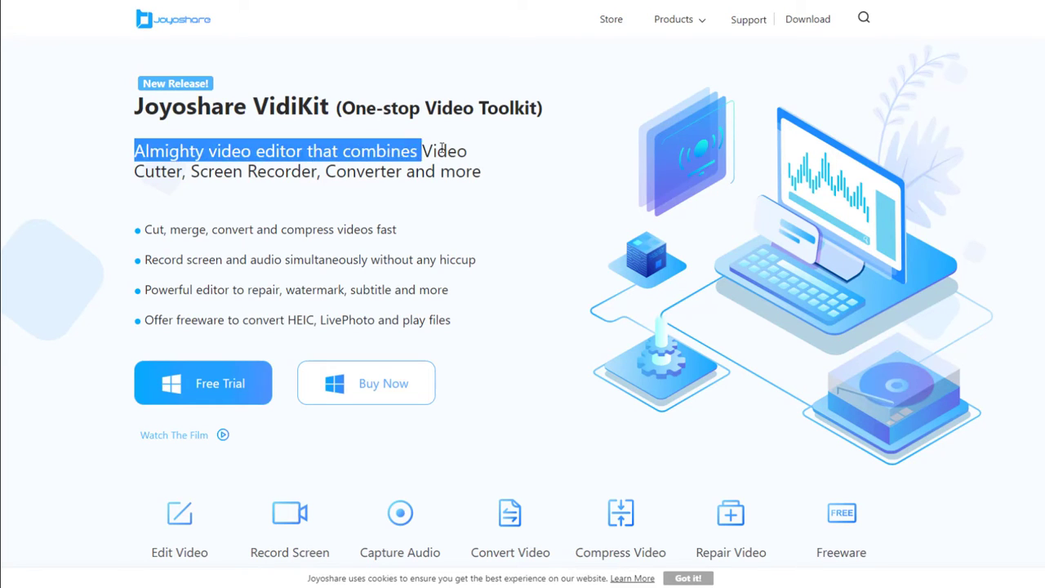
drag(421, 151, 480, 171)
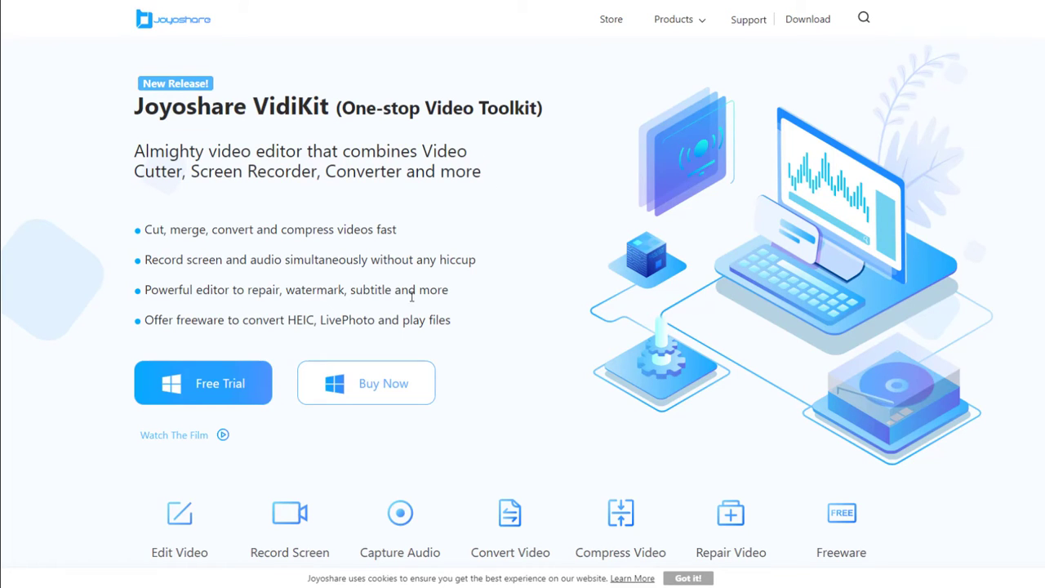
click(203, 382)
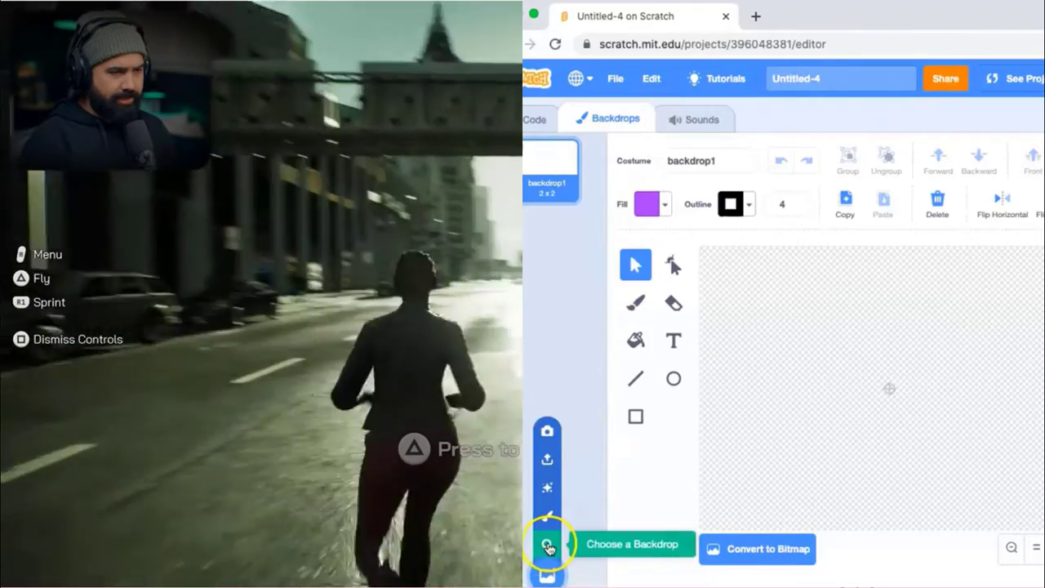
Bring up the ready-made backdrop library from the Backdrops area
click(545, 544)
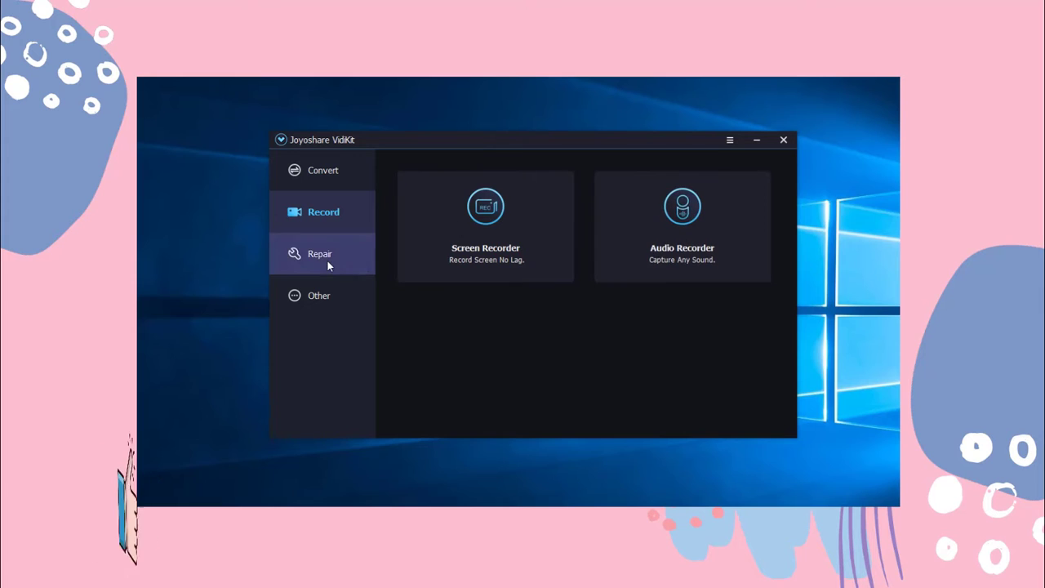
Browse the Other tools group and launch Joyoshare VidiKit from the desktop
click(320, 294)
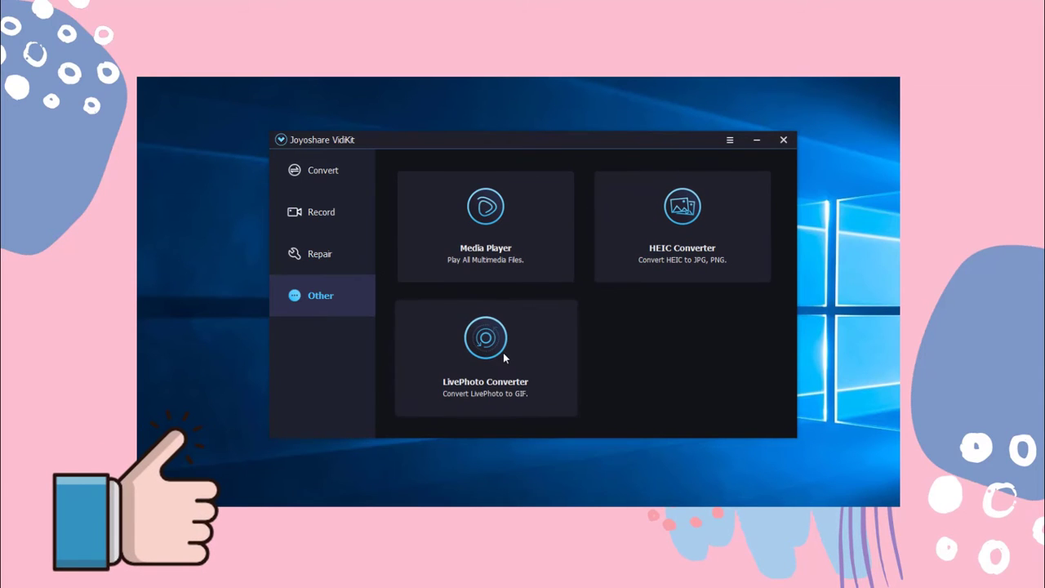
click(784, 141)
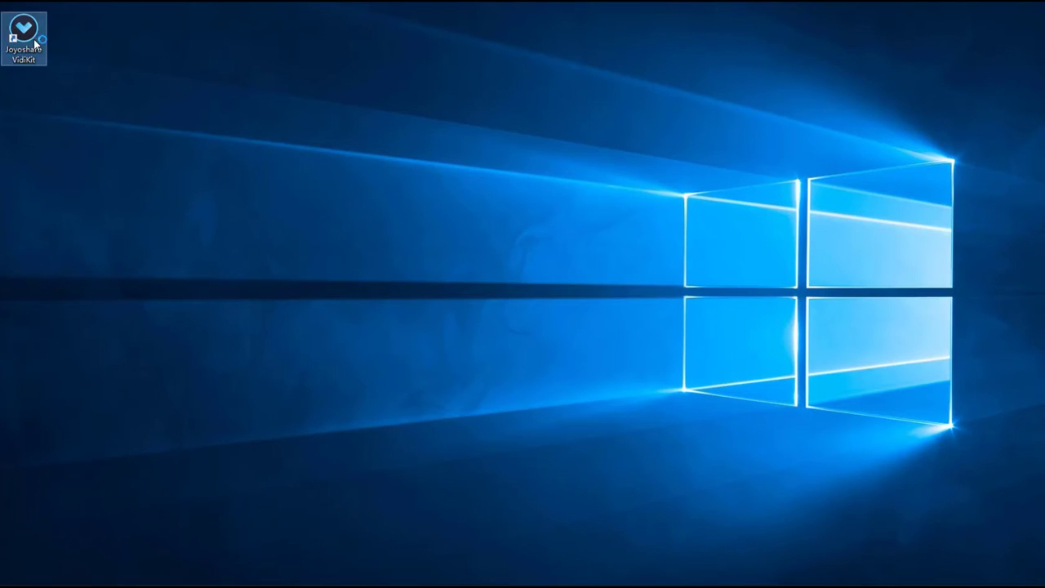
double_click(23, 31)
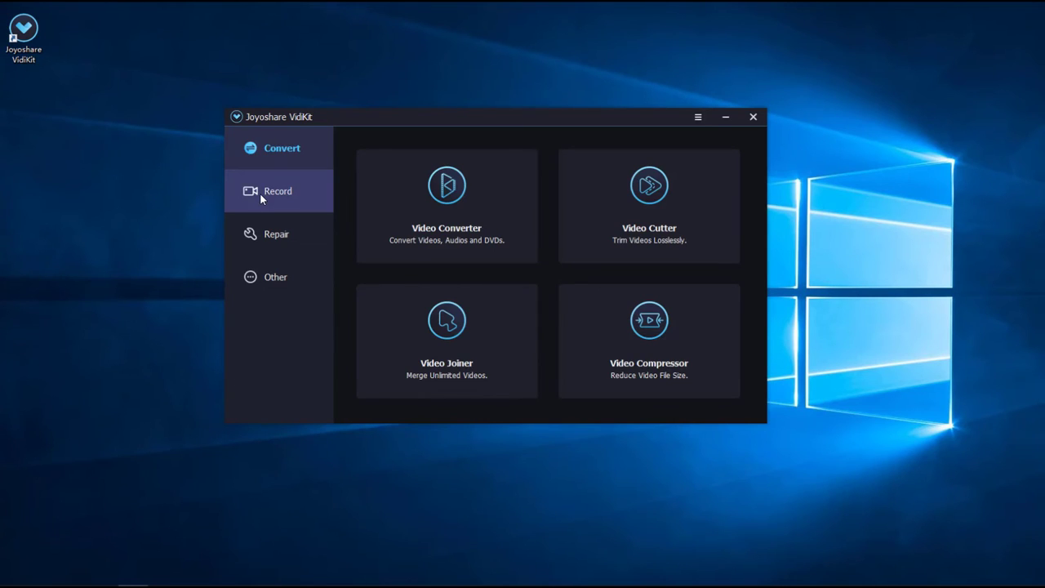
Go to the Record section and start the Screen Recorder tool
click(277, 189)
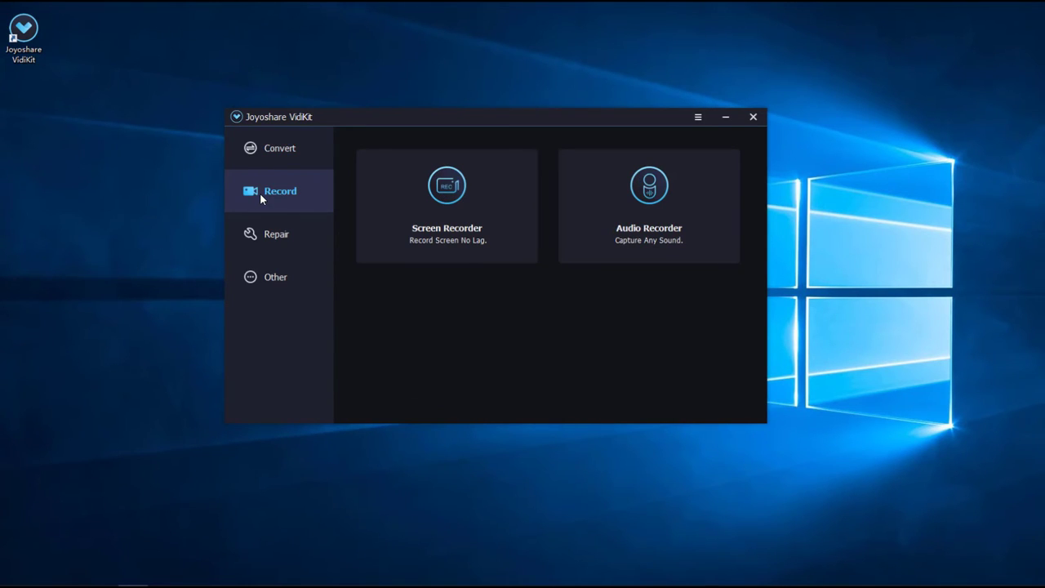
click(751, 116)
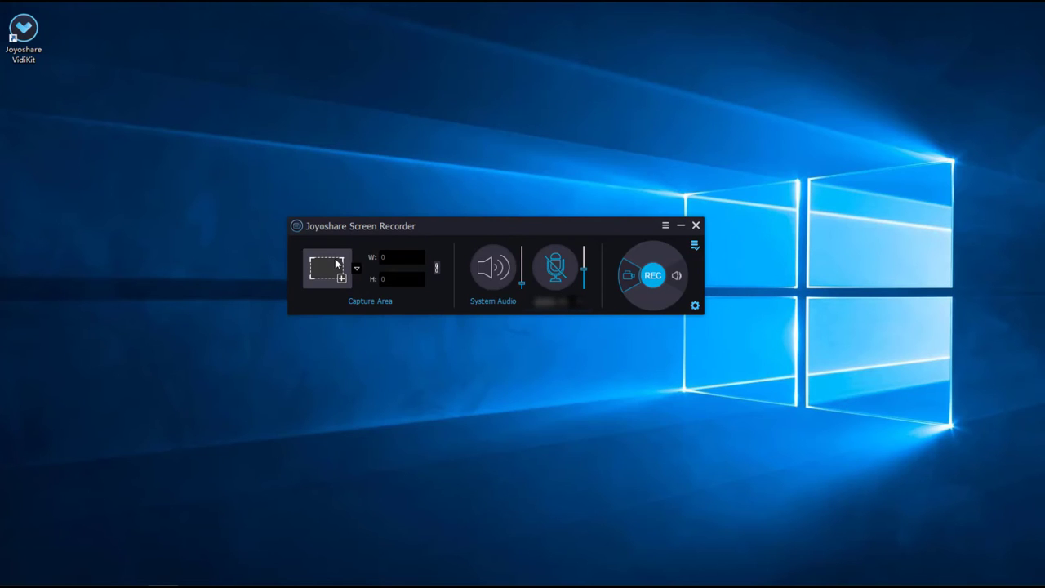
Enlarge the capture area to about 1442×661 of the desktop and bring up the recorder settings
click(327, 268)
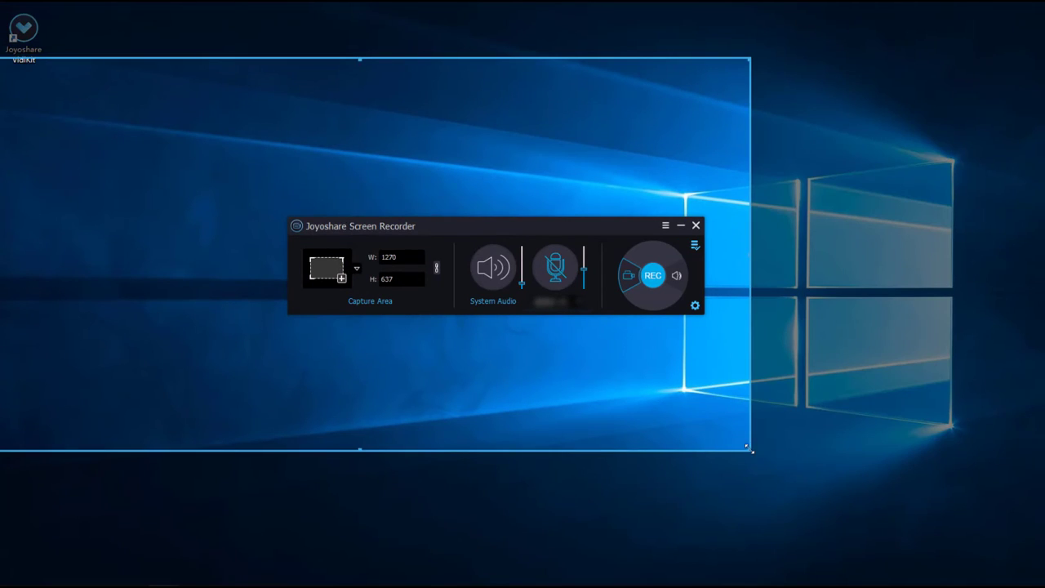
drag(747, 444, 617, 297)
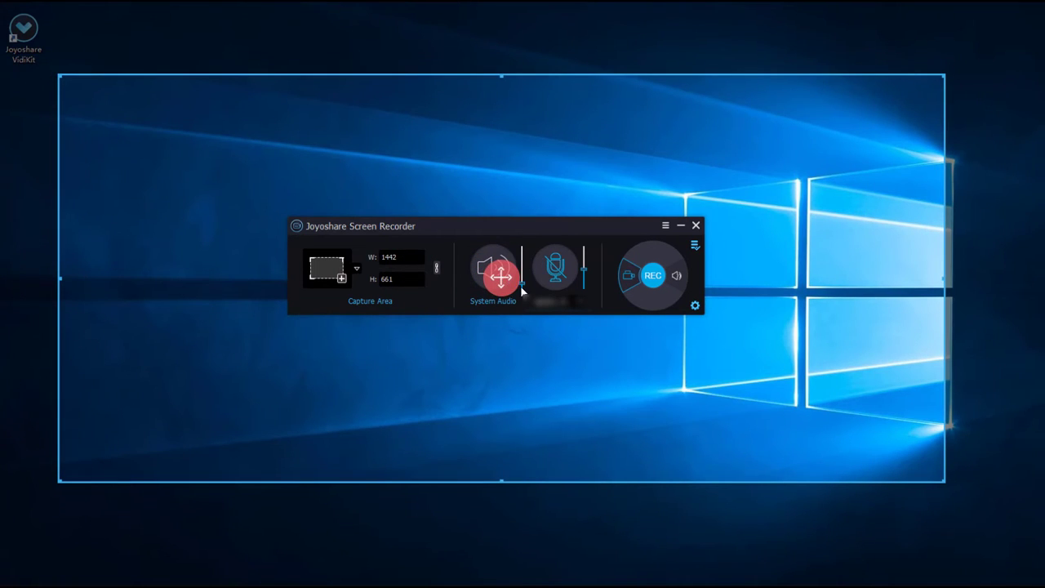
click(493, 268)
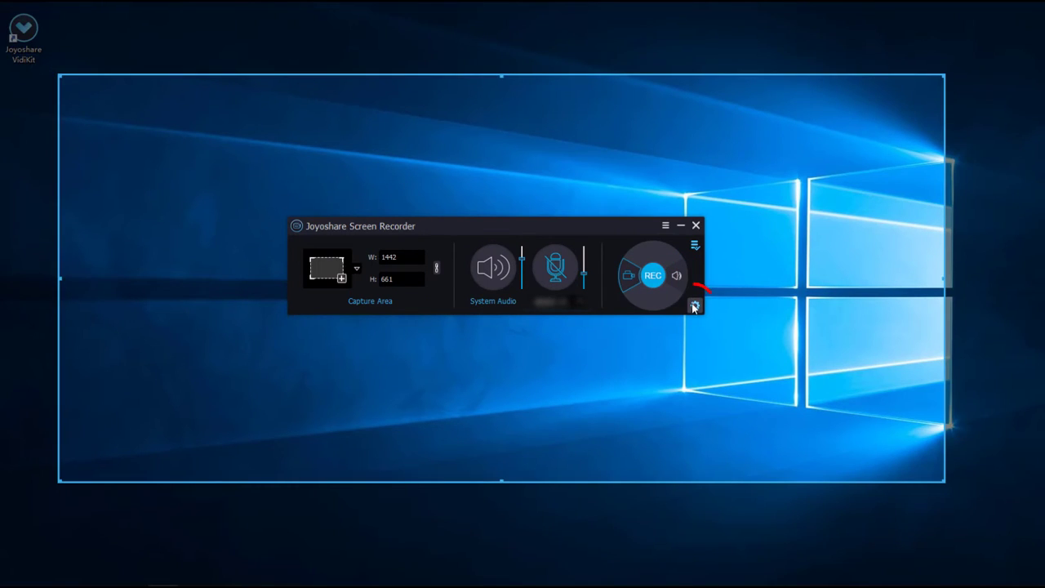
click(695, 306)
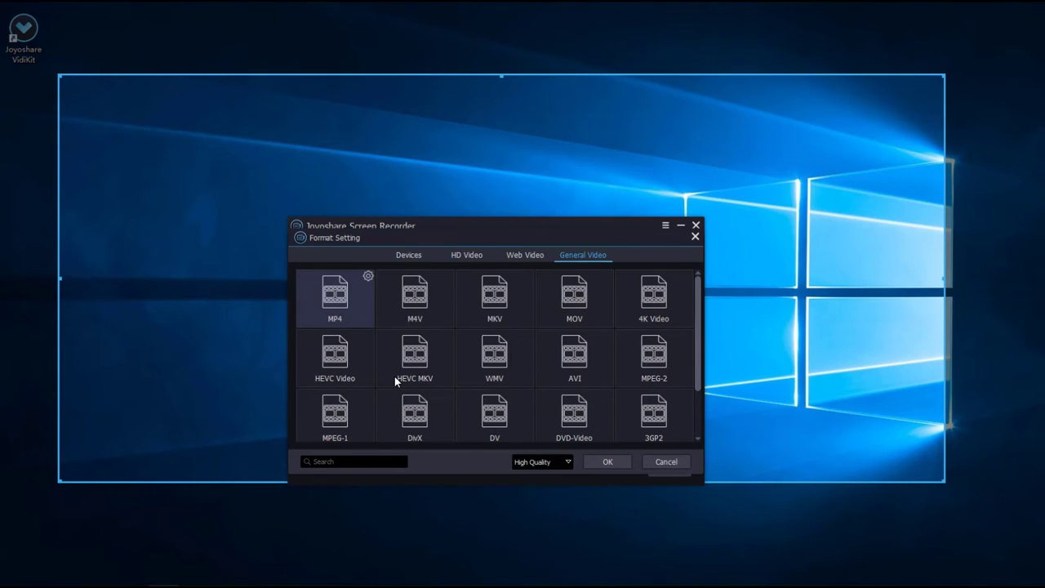
Browse the General Video, HD Video and Devices format categories, ending on HD Video
click(574, 411)
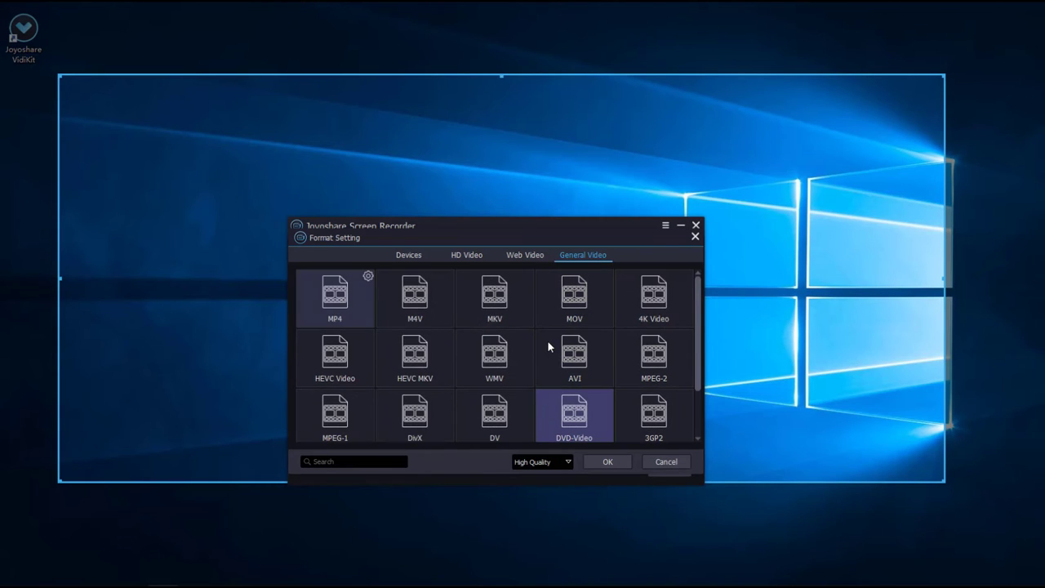
click(467, 254)
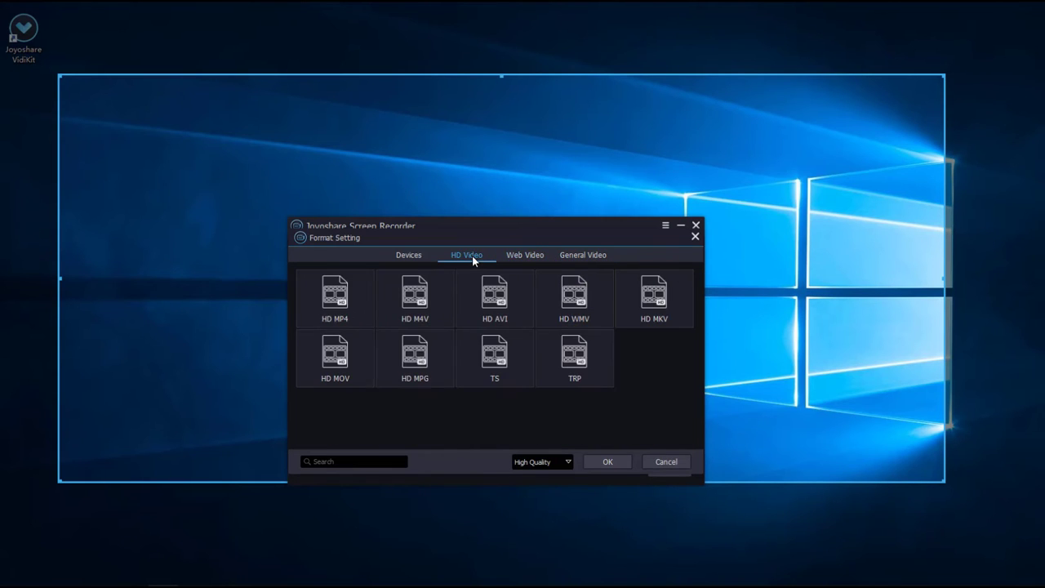
click(408, 255)
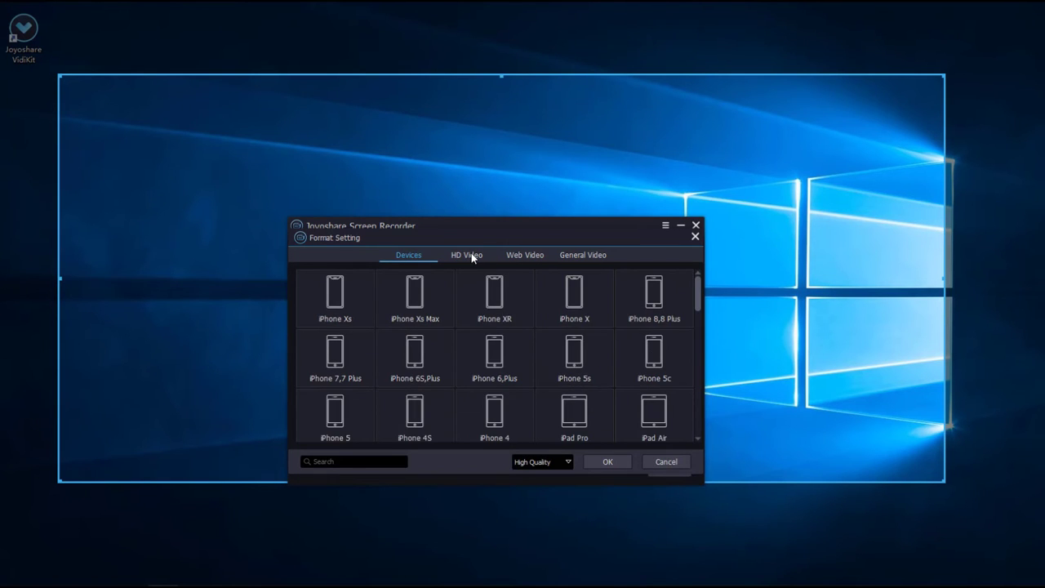
click(465, 255)
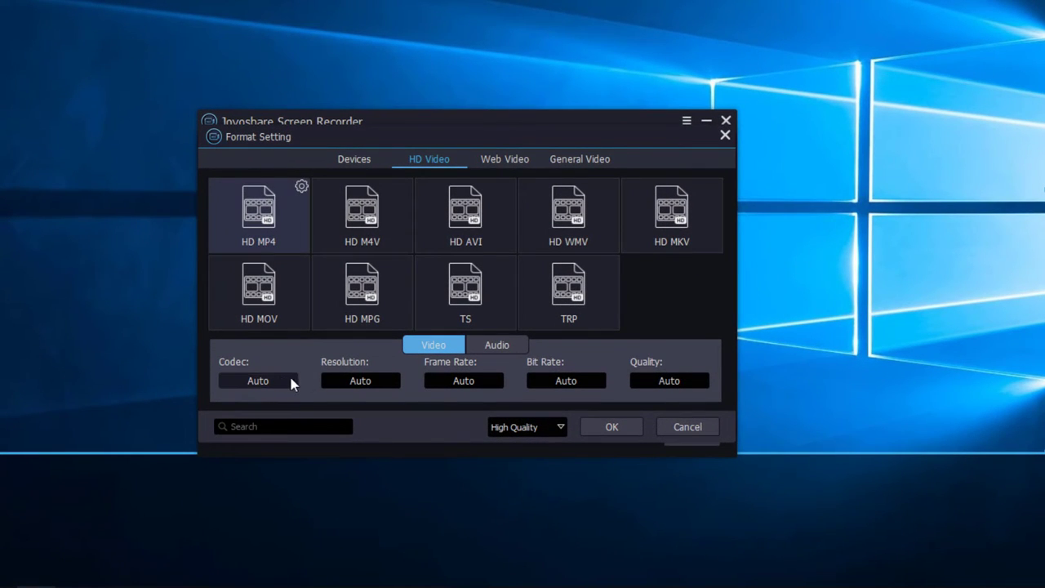
mouse_move(537, 374)
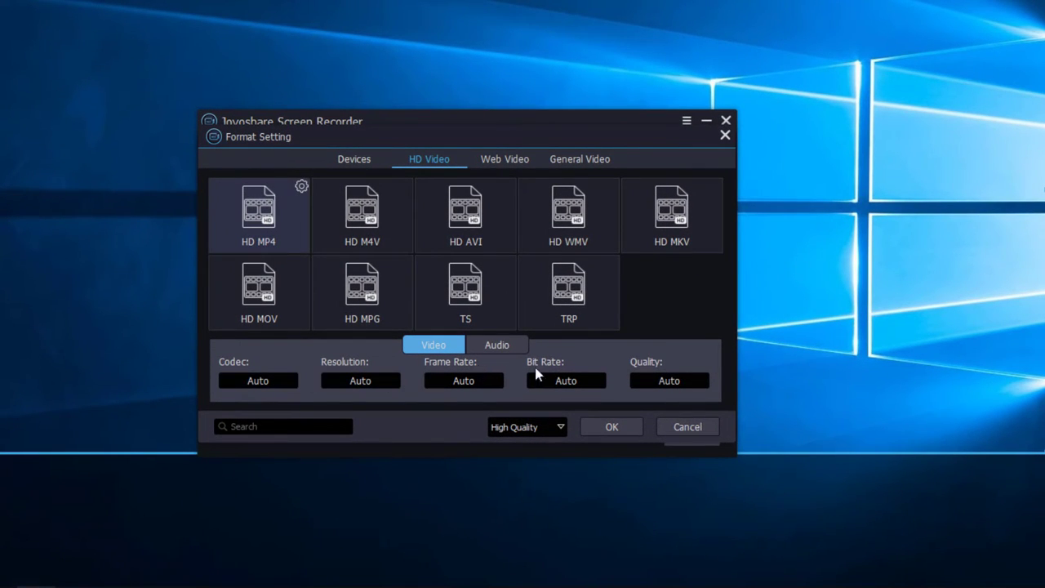
mouse_move(668, 372)
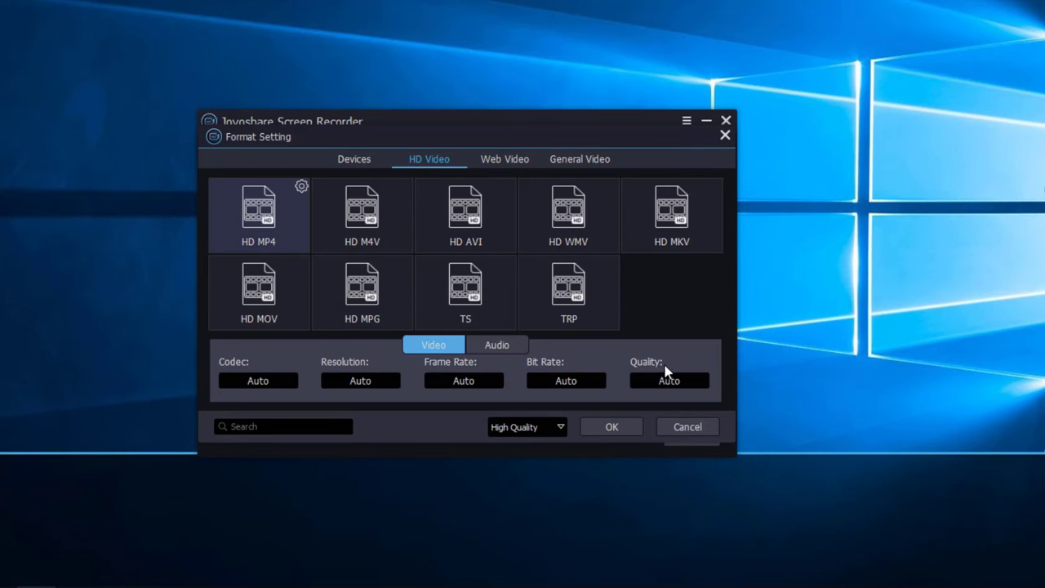
Review the HD MP4 codec choices (Auto/H264) and keep the codec on Auto
click(258, 380)
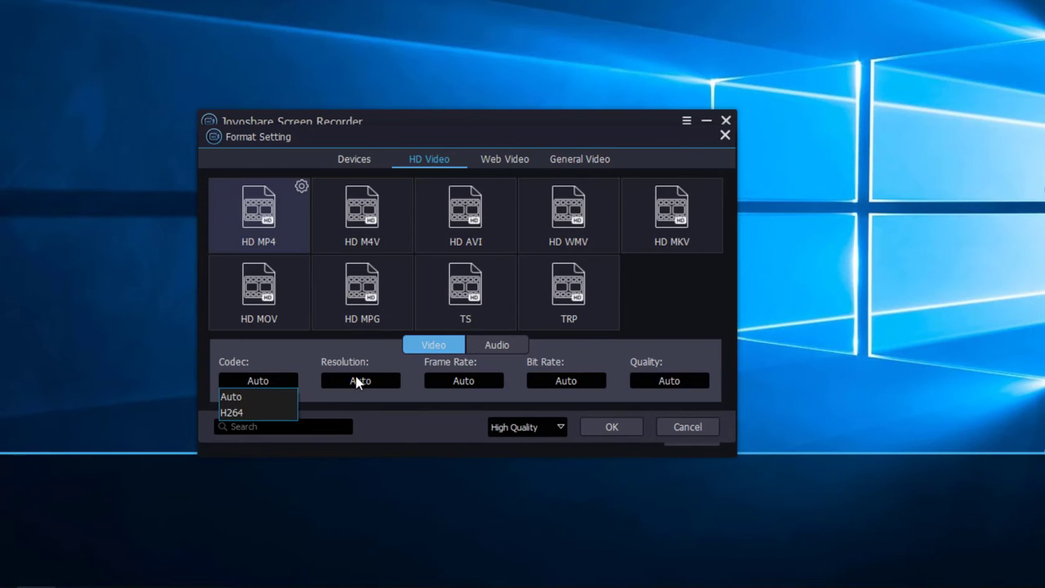
click(564, 381)
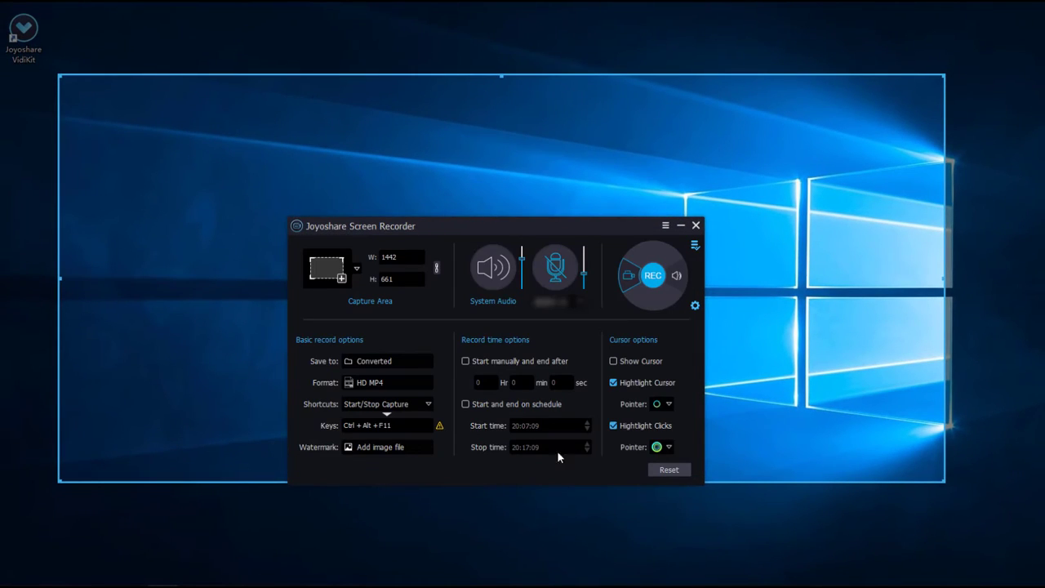
click(379, 447)
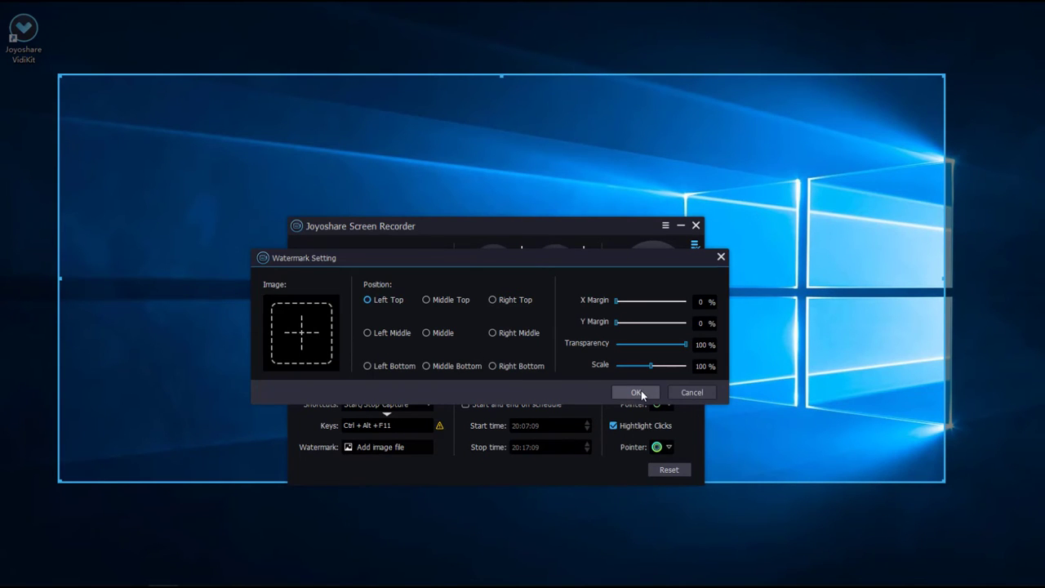
click(636, 392)
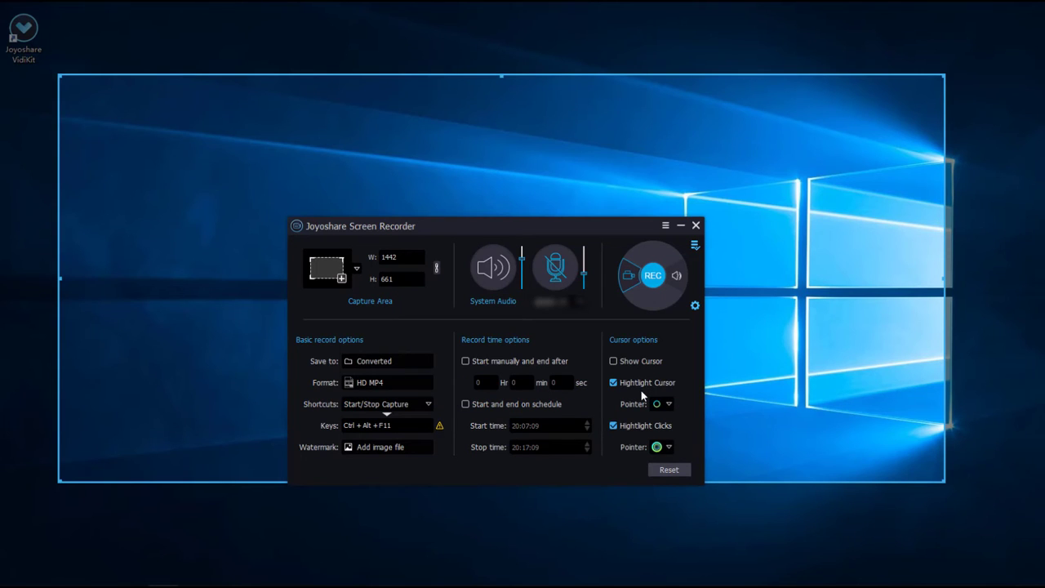
mouse_move(620, 407)
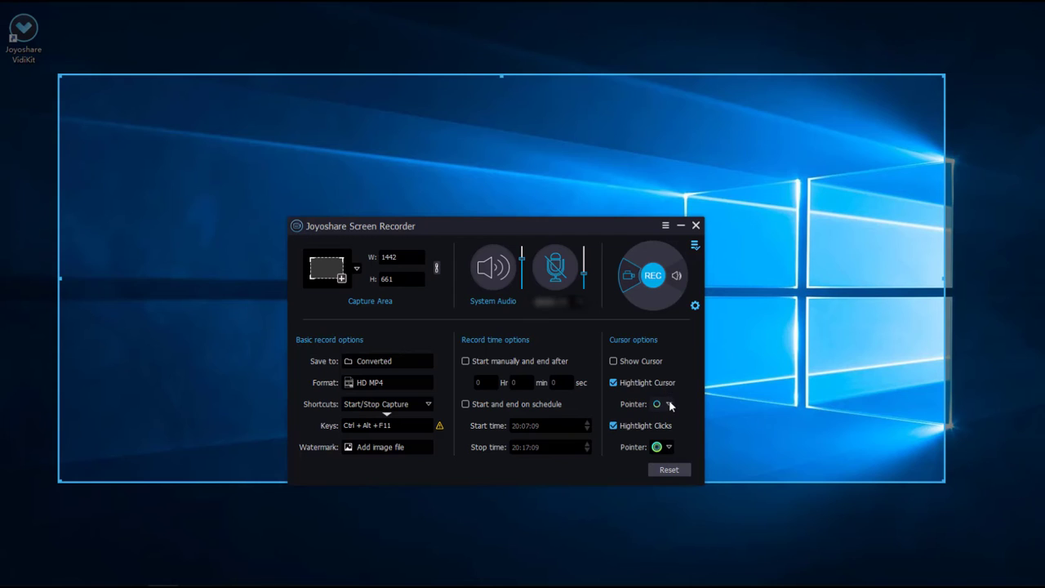
Show the cursor highlight pointer style choices under Cursor options
click(669, 403)
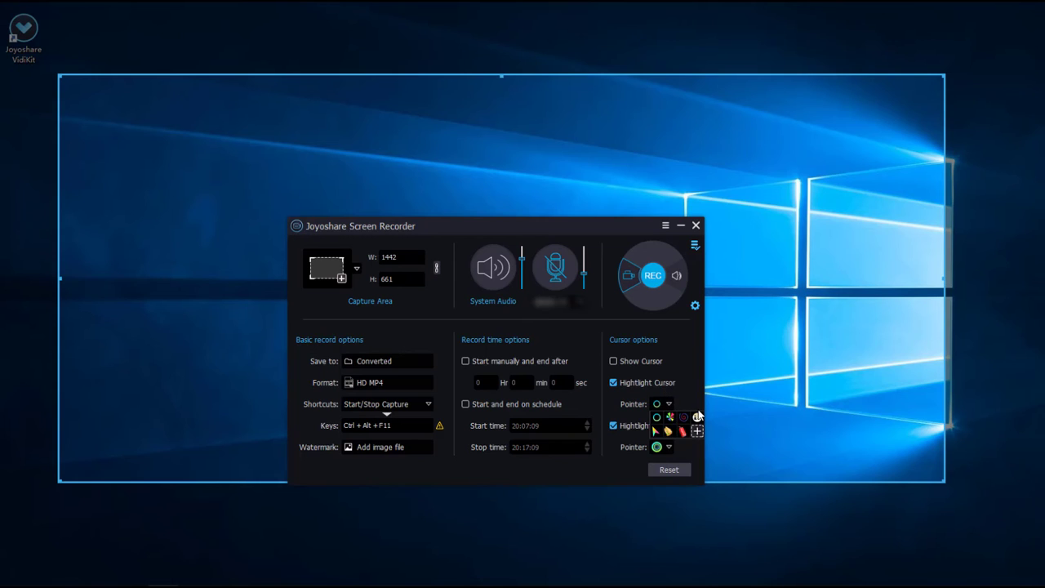
mouse_move(695, 418)
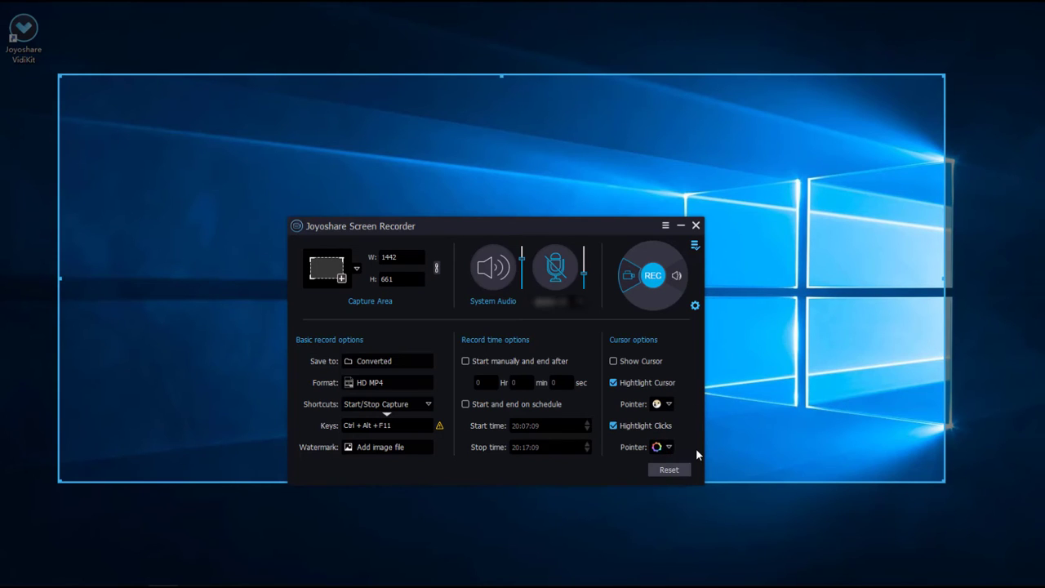
mouse_move(666, 323)
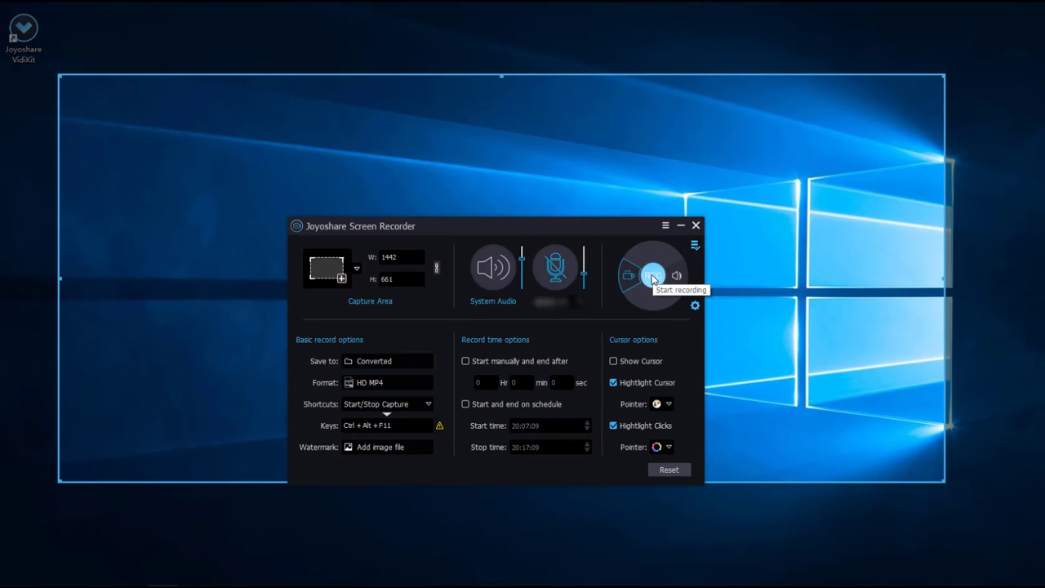
Start the screen recording with REC, then stop it from the floating toolbar
click(652, 274)
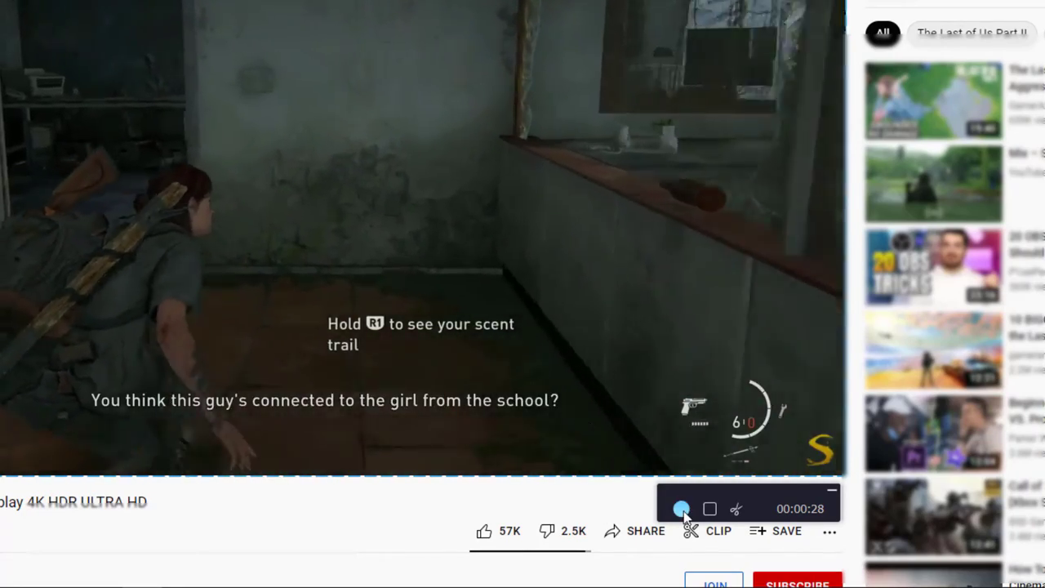
click(682, 507)
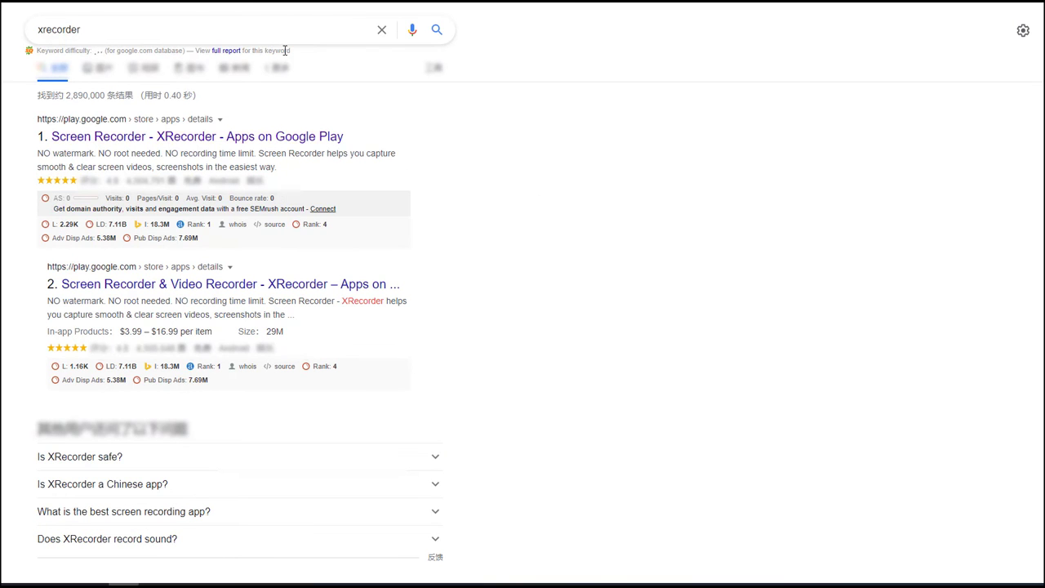
Open the 'Screen Recorder - XRecorder' Google Play listing and play its promo video
click(195, 137)
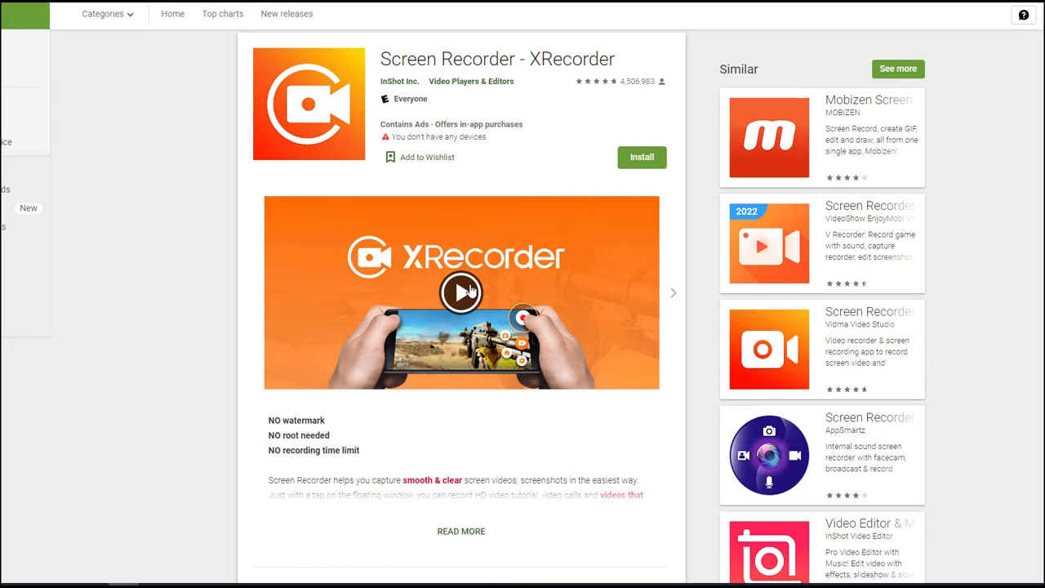
click(460, 292)
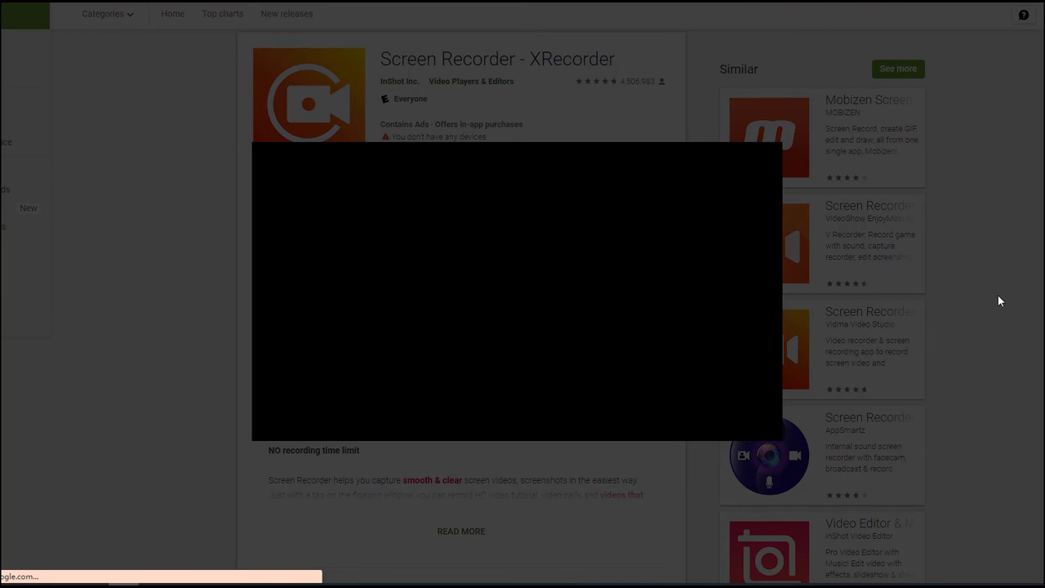
click(516, 290)
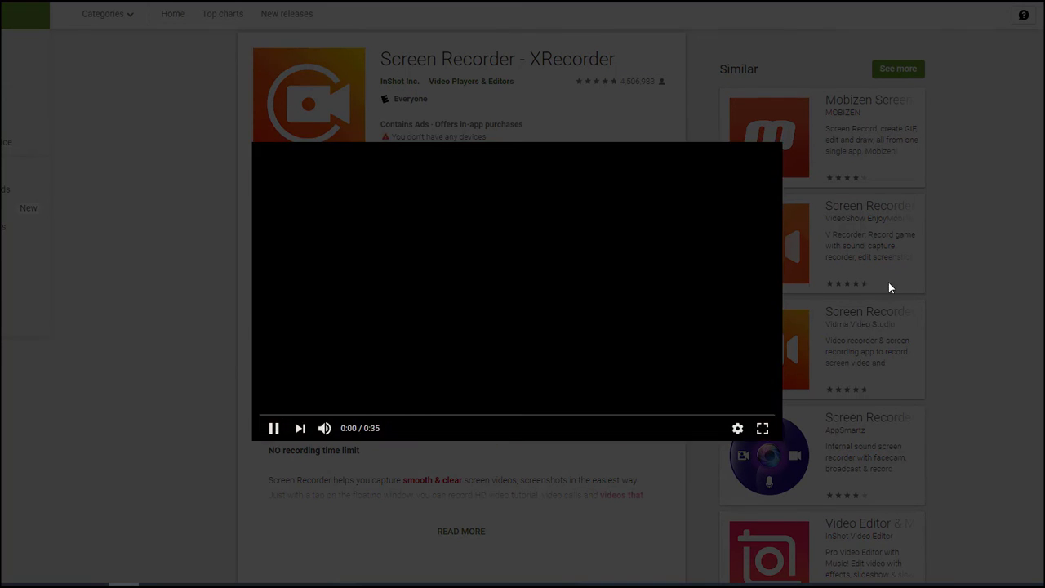